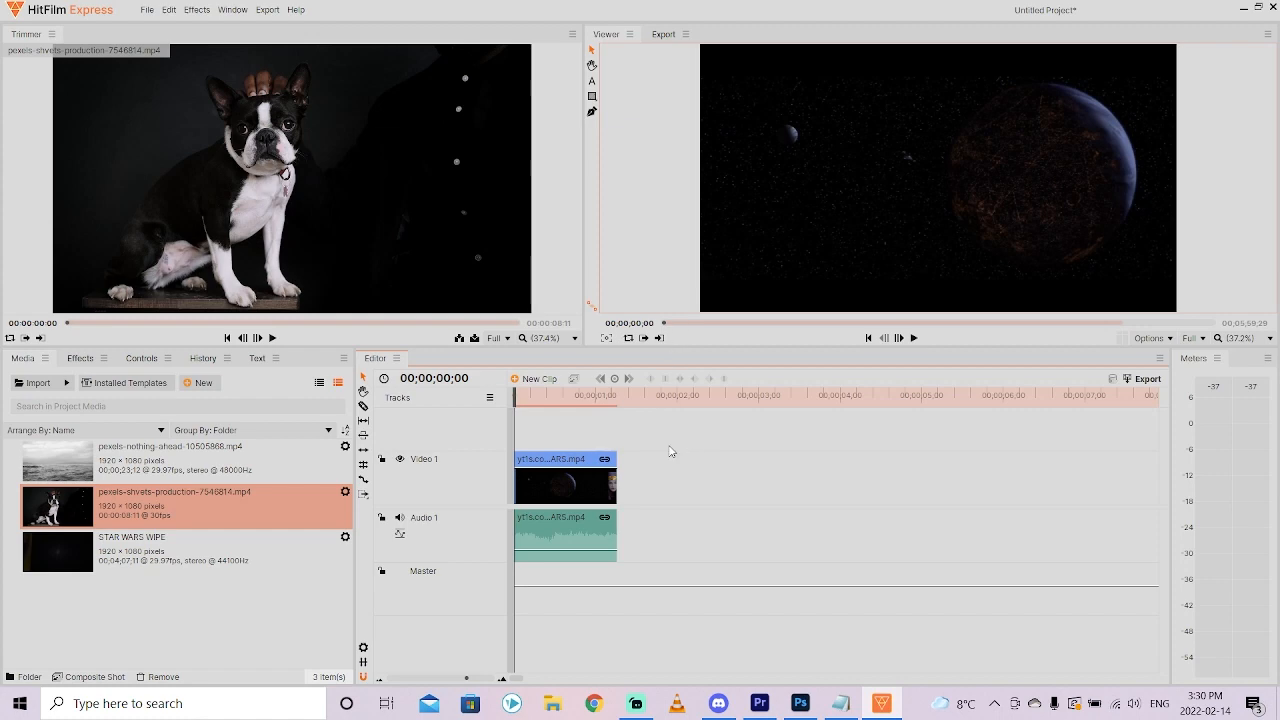
pyautogui.moveTo(648, 460)
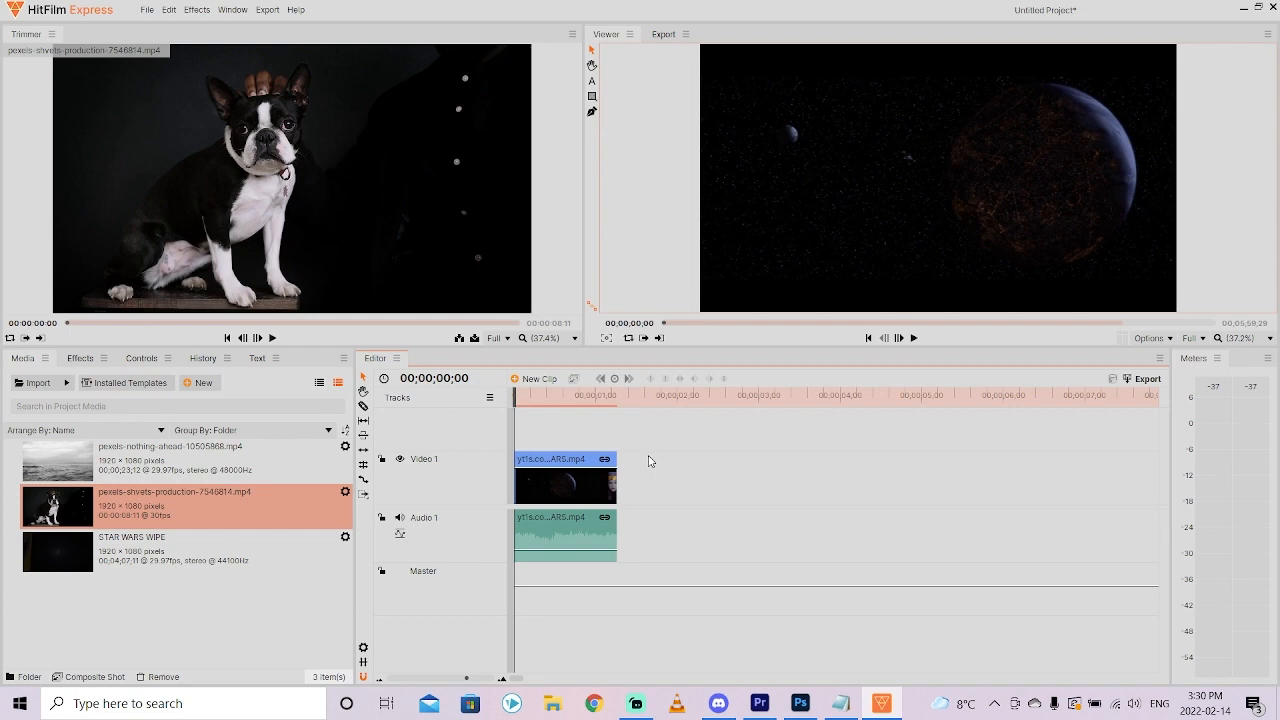
pyautogui.moveTo(576, 412)
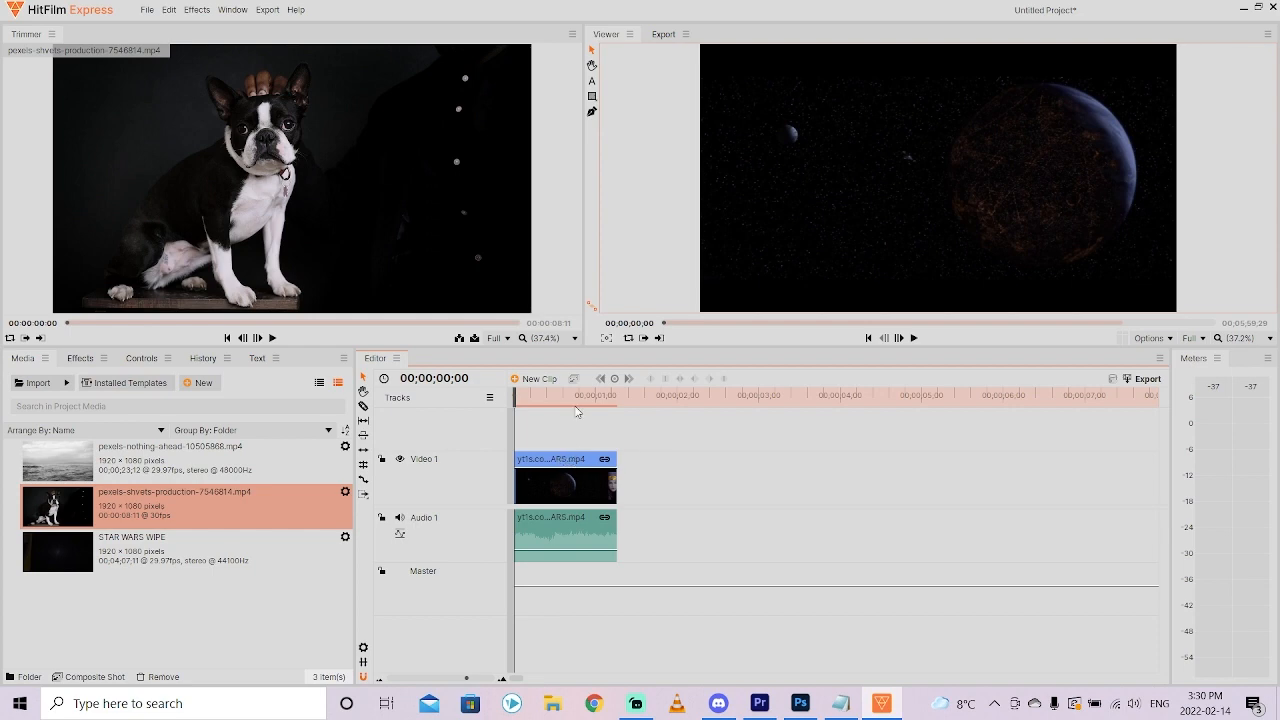
pyautogui.moveTo(552, 402)
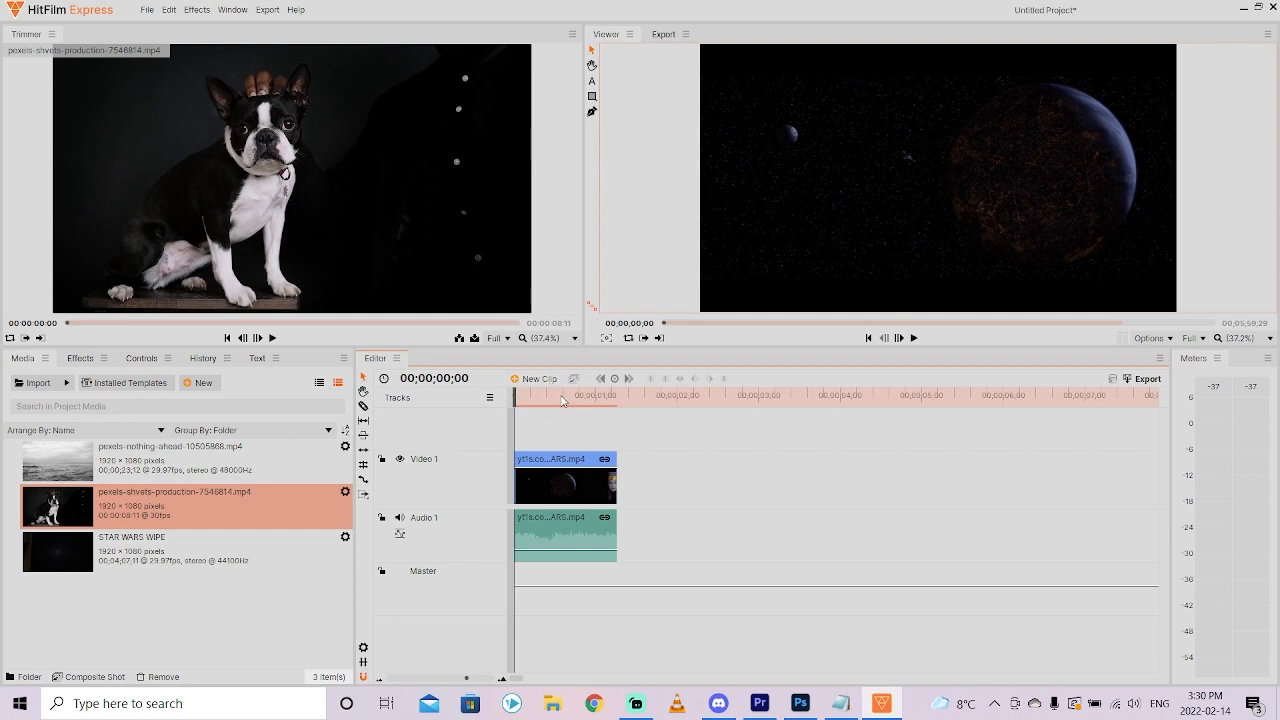
pyautogui.moveTo(528, 400)
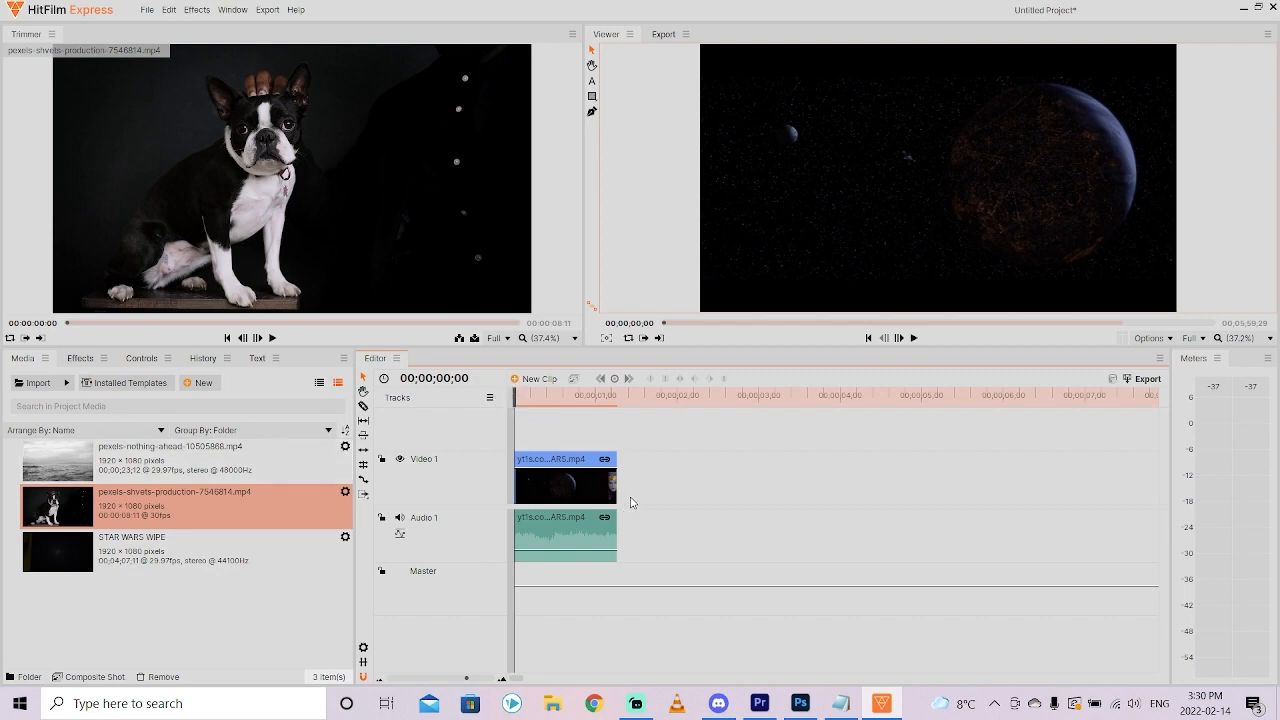
# Select the dog clip on the timeline and remove it from the video track
pyautogui.click(610, 396)
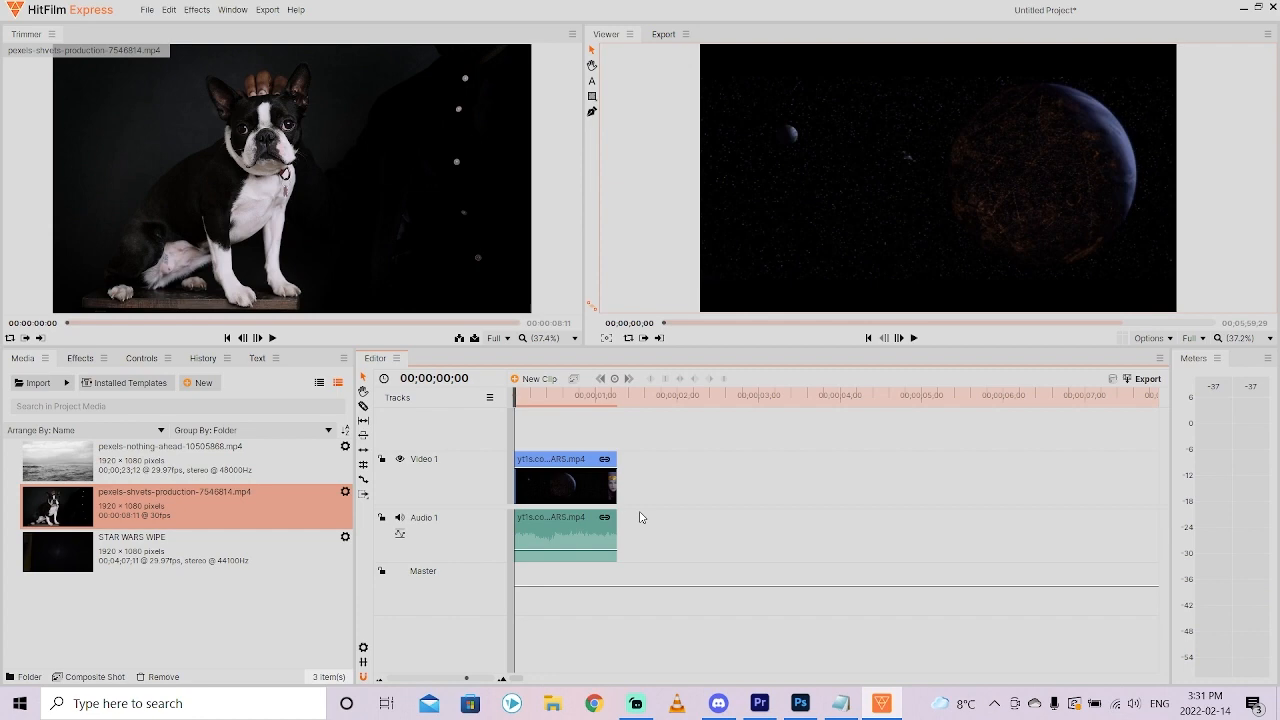
pyautogui.moveTo(704, 548)
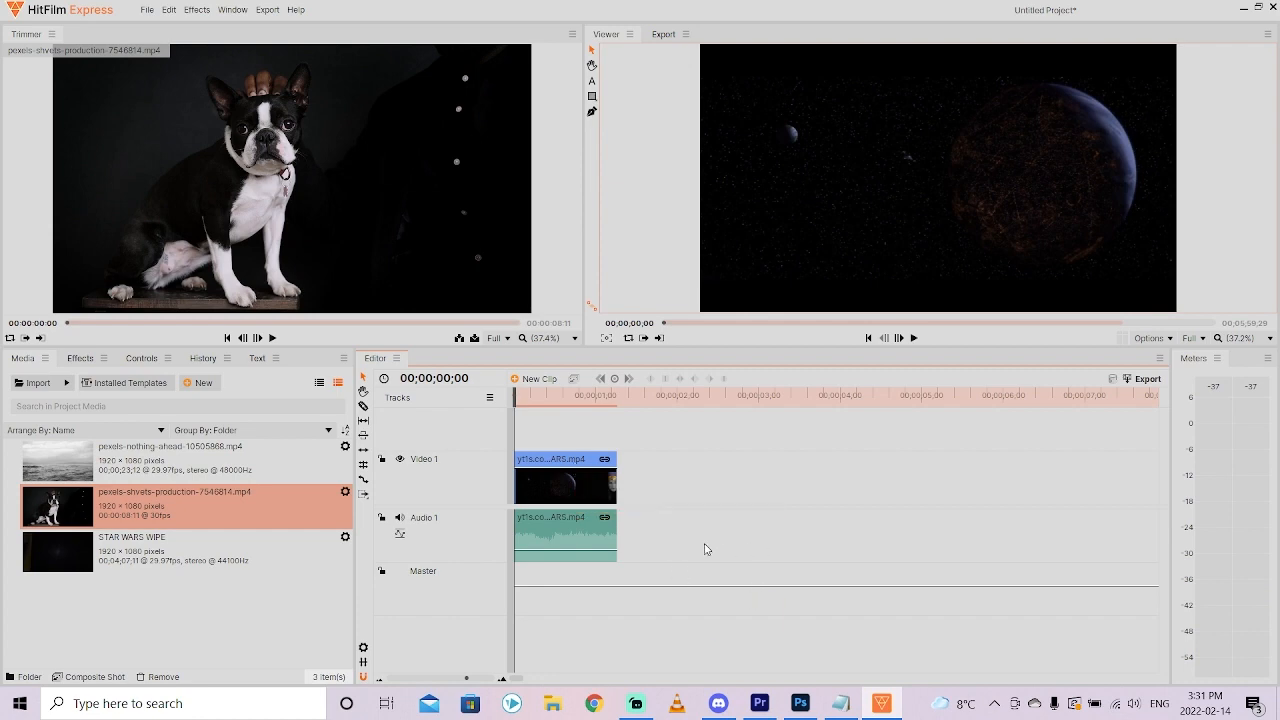
pyautogui.click(564, 466)
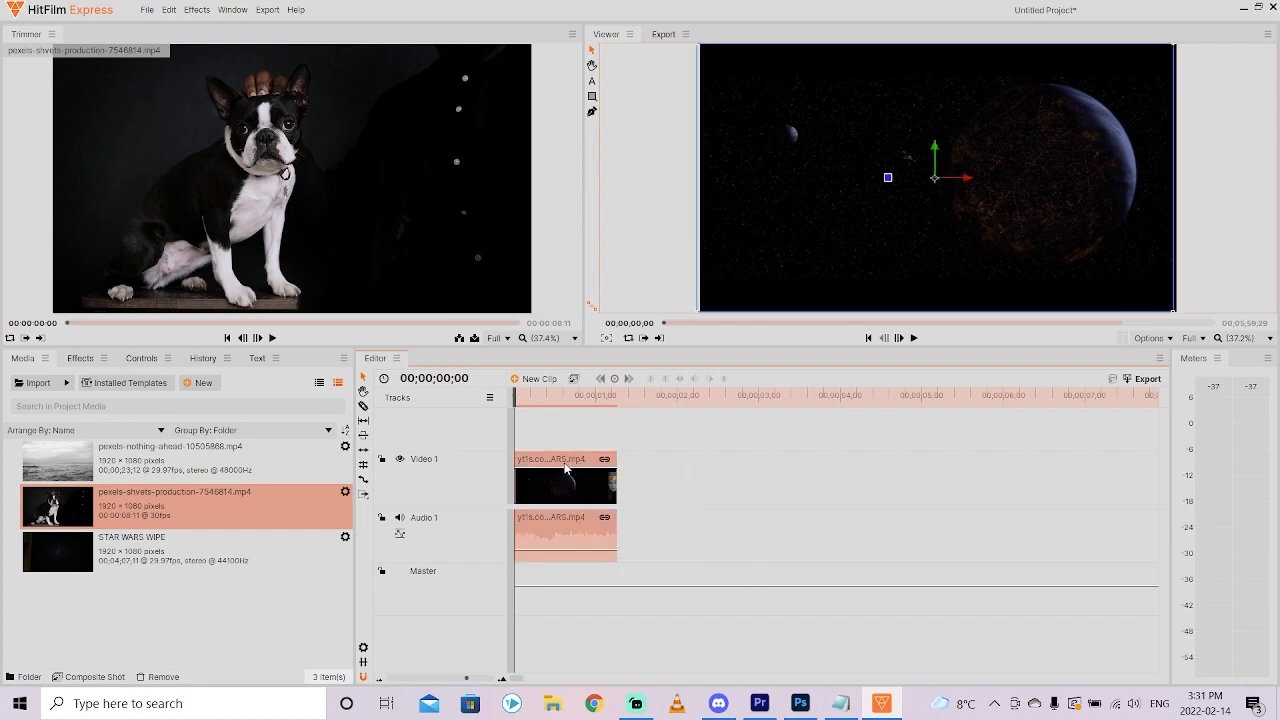
pyautogui.rightClick(564, 464)
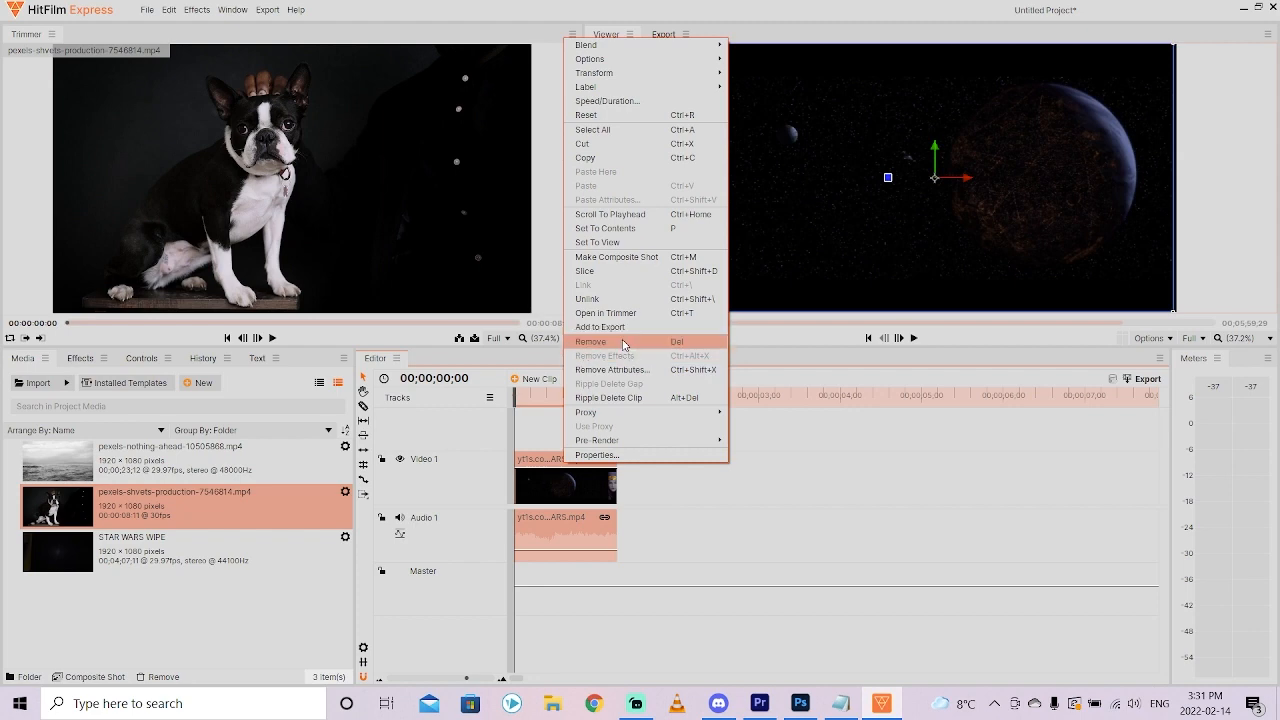
pyautogui.click(590, 340)
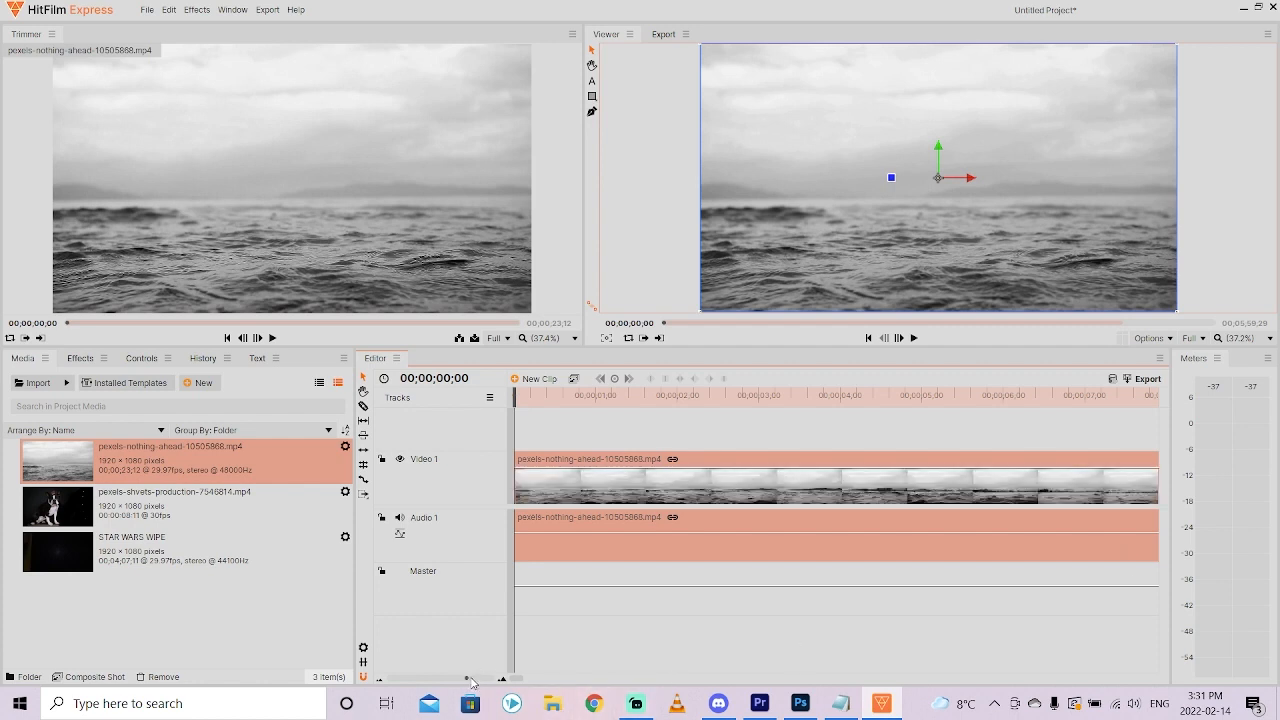
pyautogui.moveTo(468, 682)
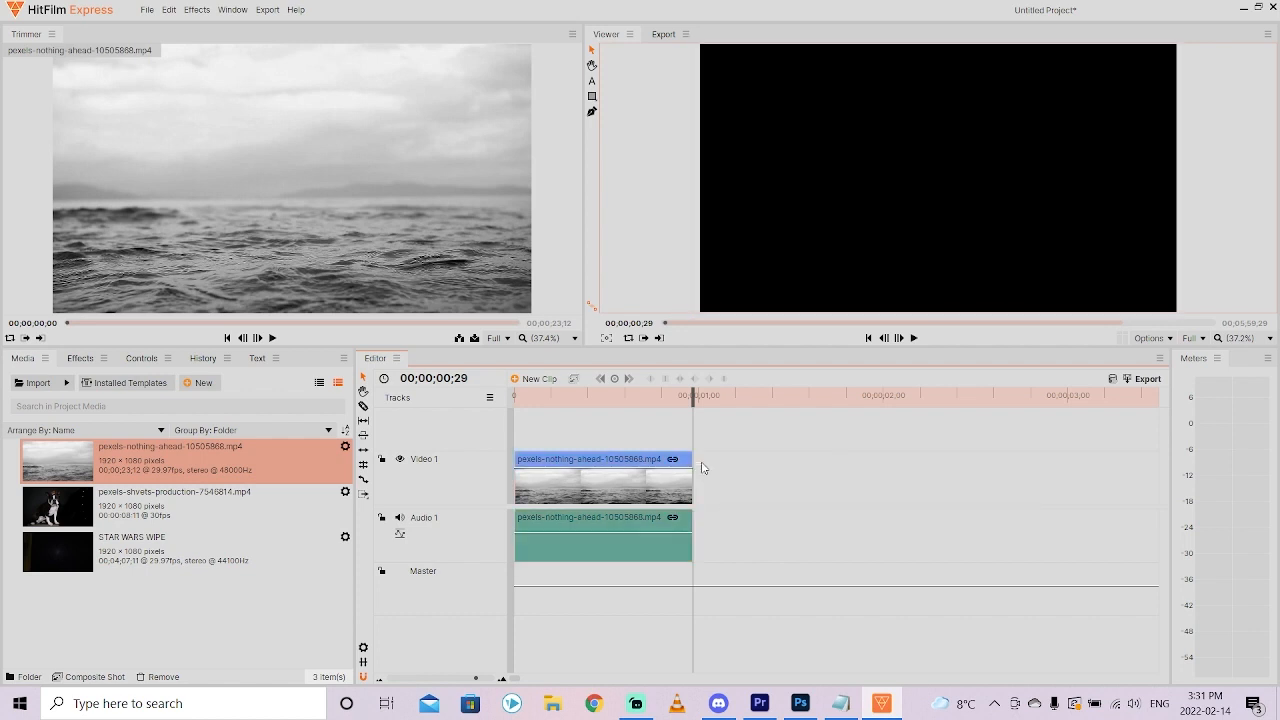
# Resize the ocean clip to 00;00;01;20, then load the dog clip in the viewer
pyautogui.moveTo(690, 468); pyautogui.dragTo(820, 468)
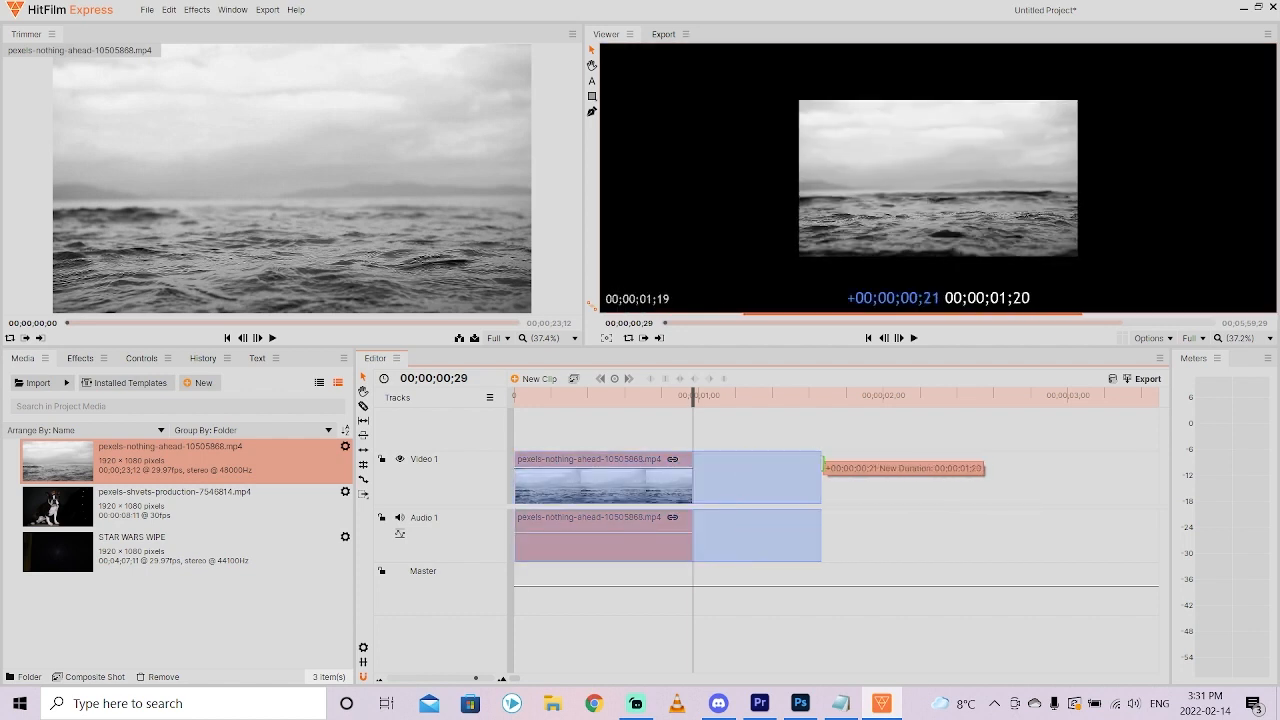
pyautogui.click(176, 504)
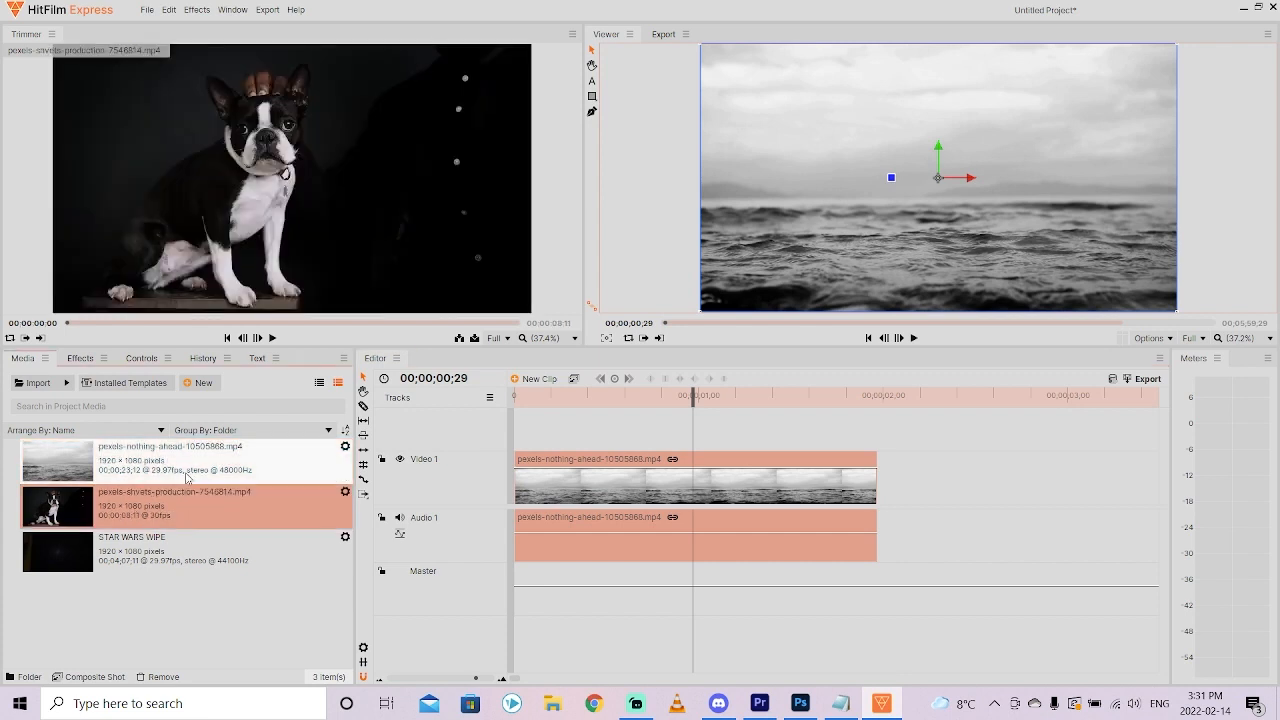
pyautogui.moveTo(160, 508)
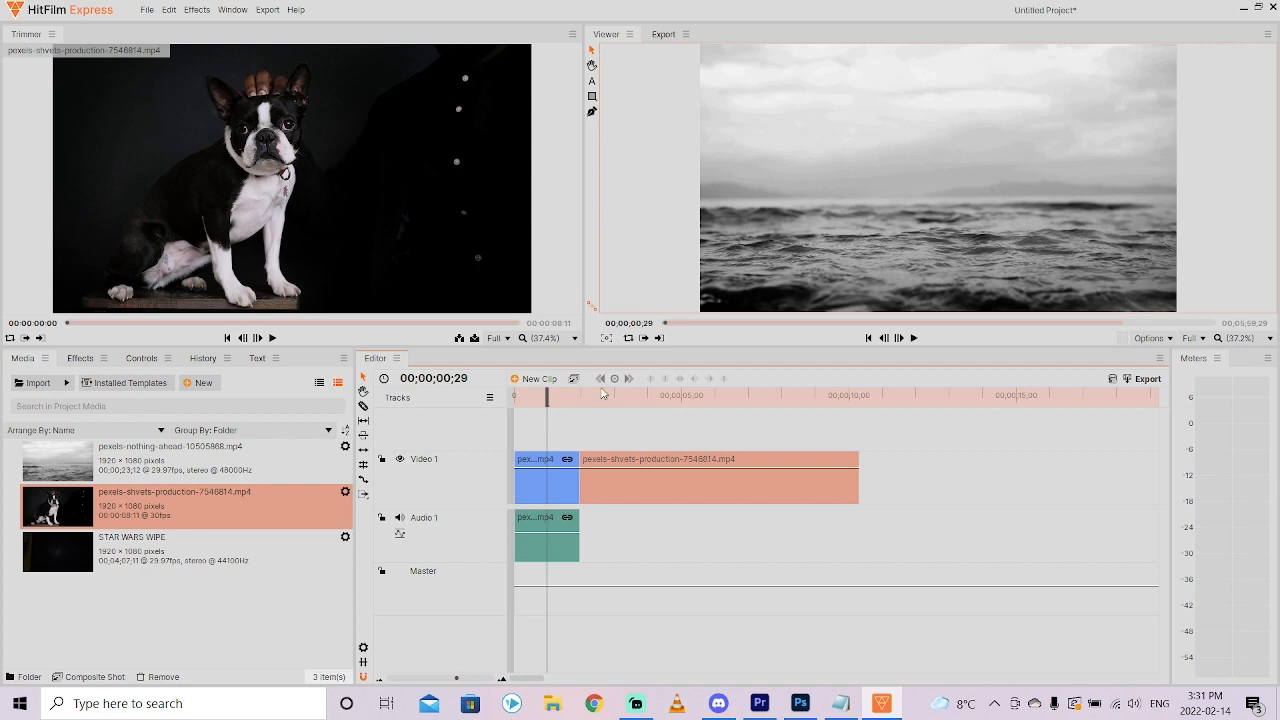
# Place the trimmed dog clip on Video 1 right after the ocean clip
pyautogui.click(636, 396)
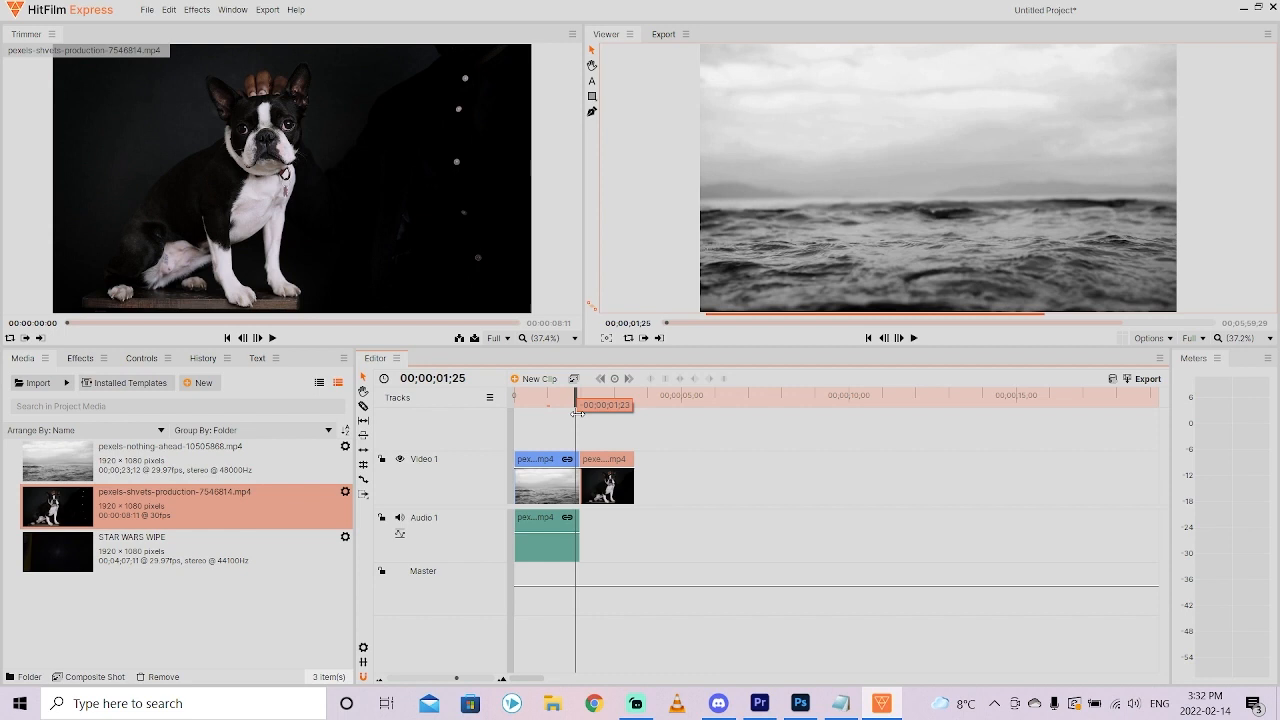
# Scrub the playhead into the dog clip to check the cut, then bring up the Effects library
pyautogui.moveTo(576, 404); pyautogui.dragTo(596, 404)
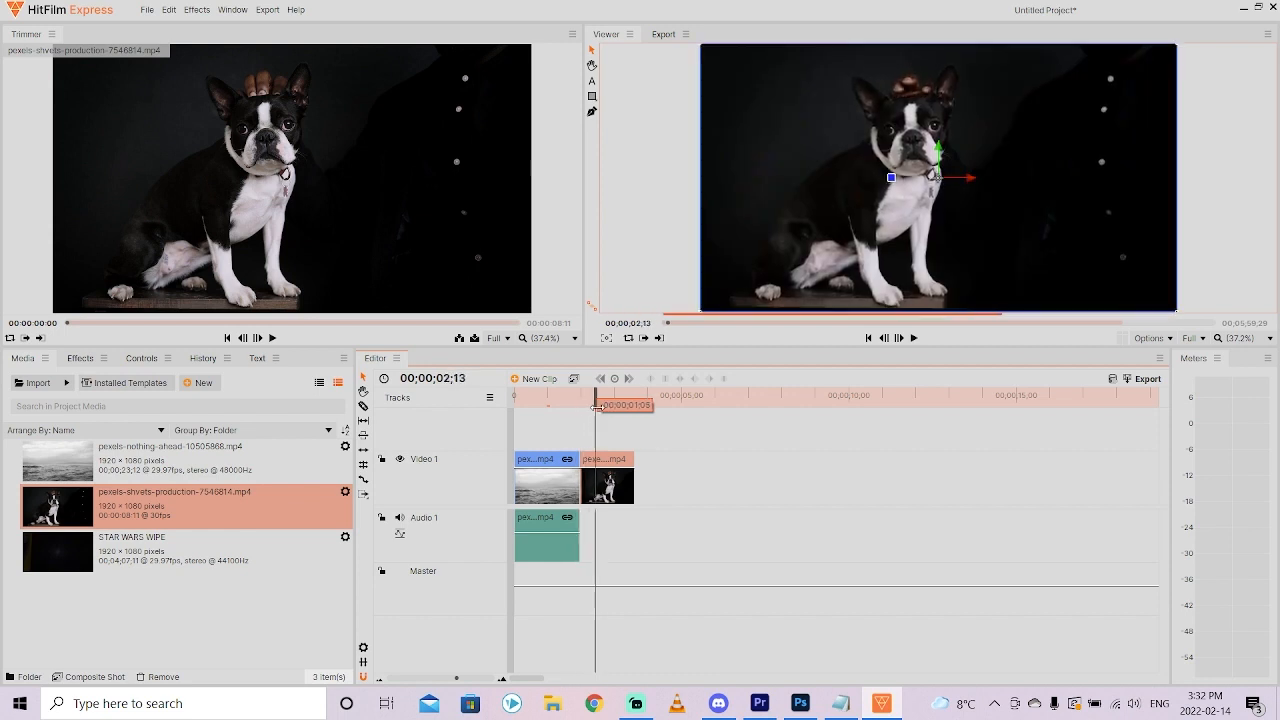
pyautogui.click(572, 396)
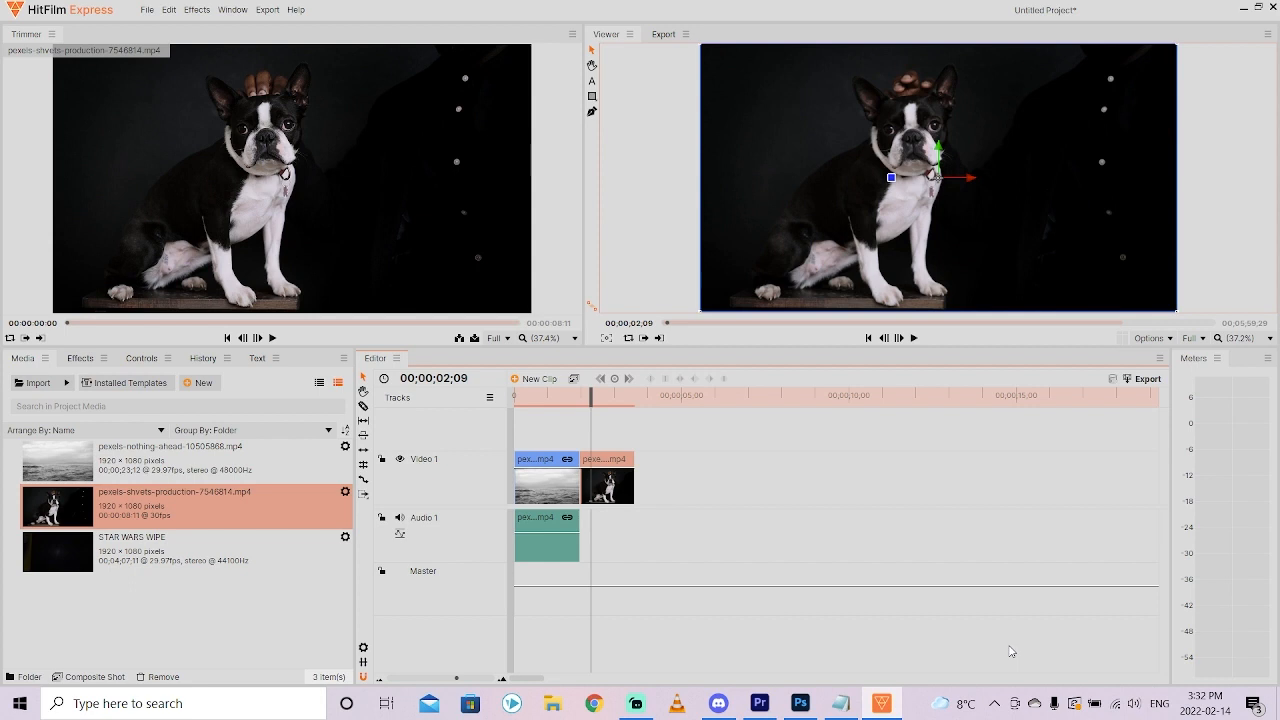
pyautogui.moveTo(1092, 696)
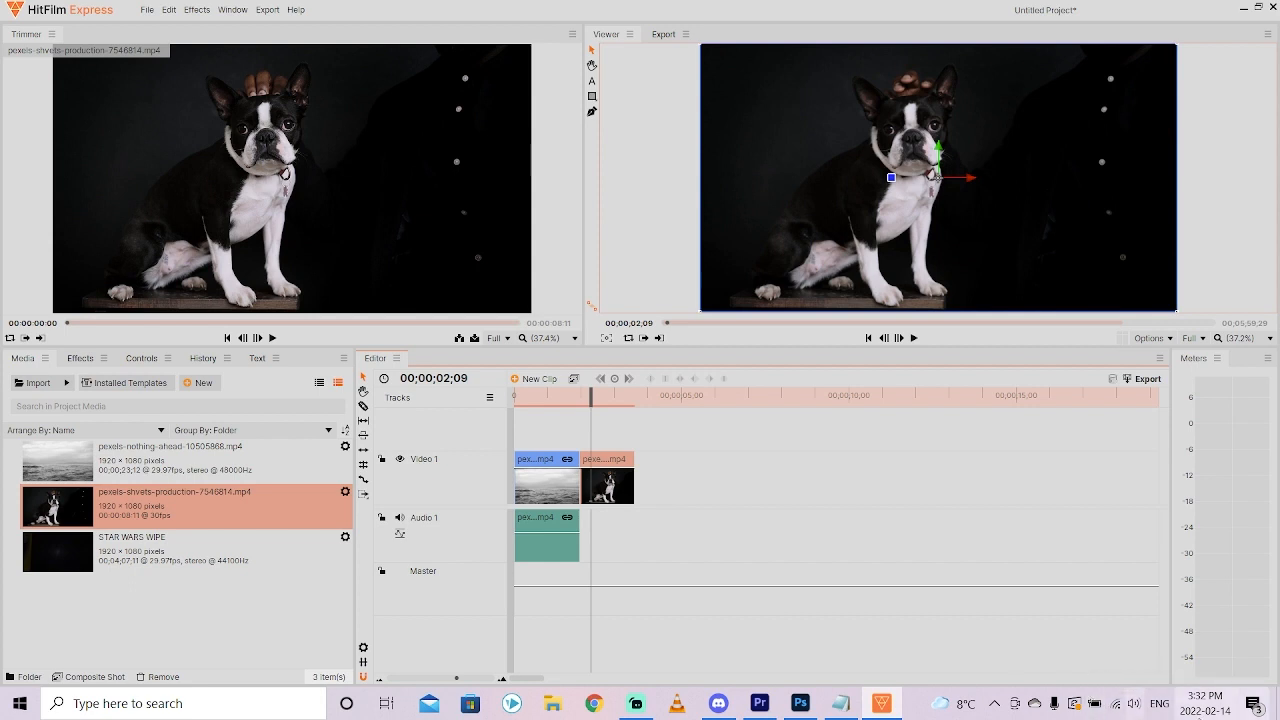
pyautogui.moveTo(584, 422)
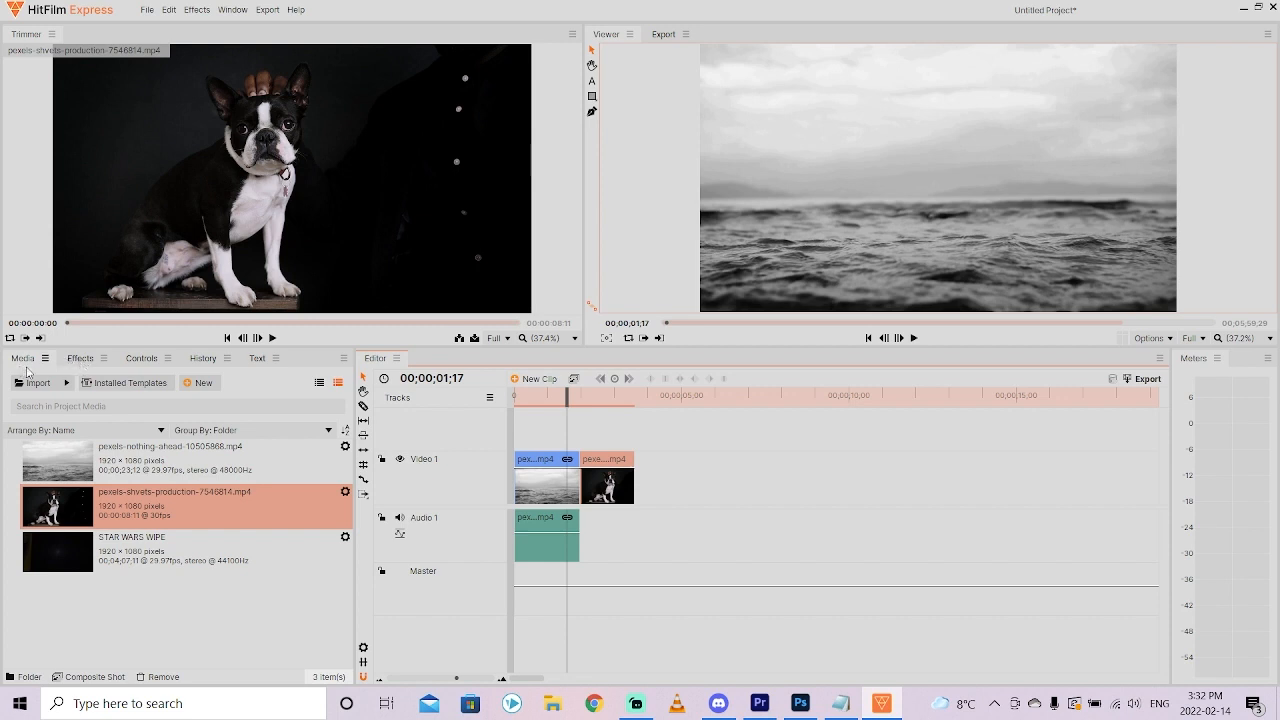
pyautogui.click(80, 356)
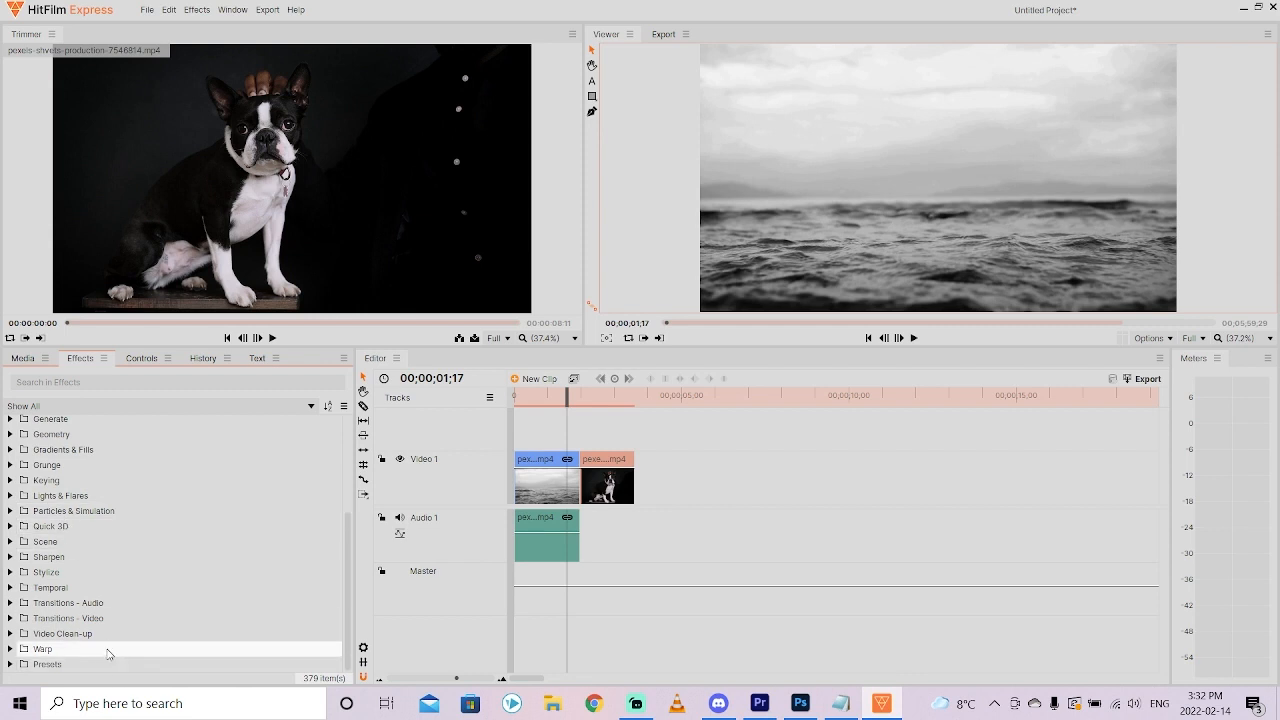
pyautogui.moveTo(304, 588)
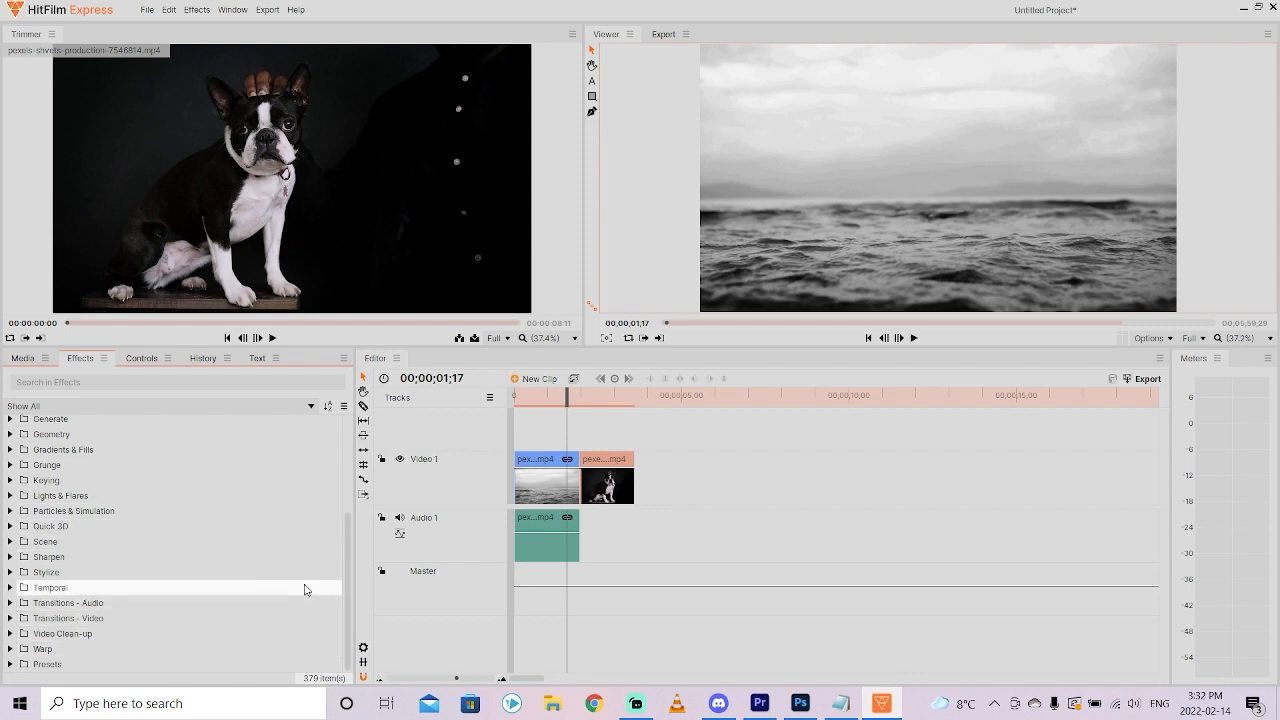
pyautogui.moveTo(10, 628)
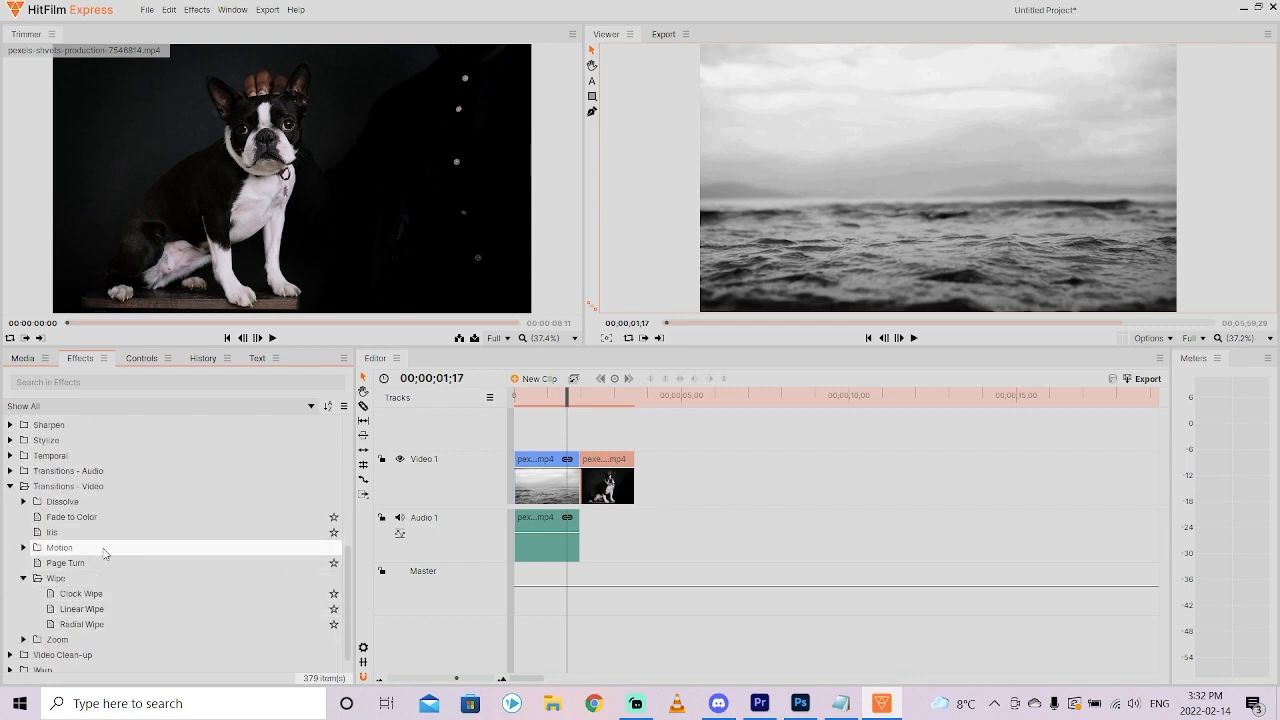
pyautogui.moveTo(96, 564)
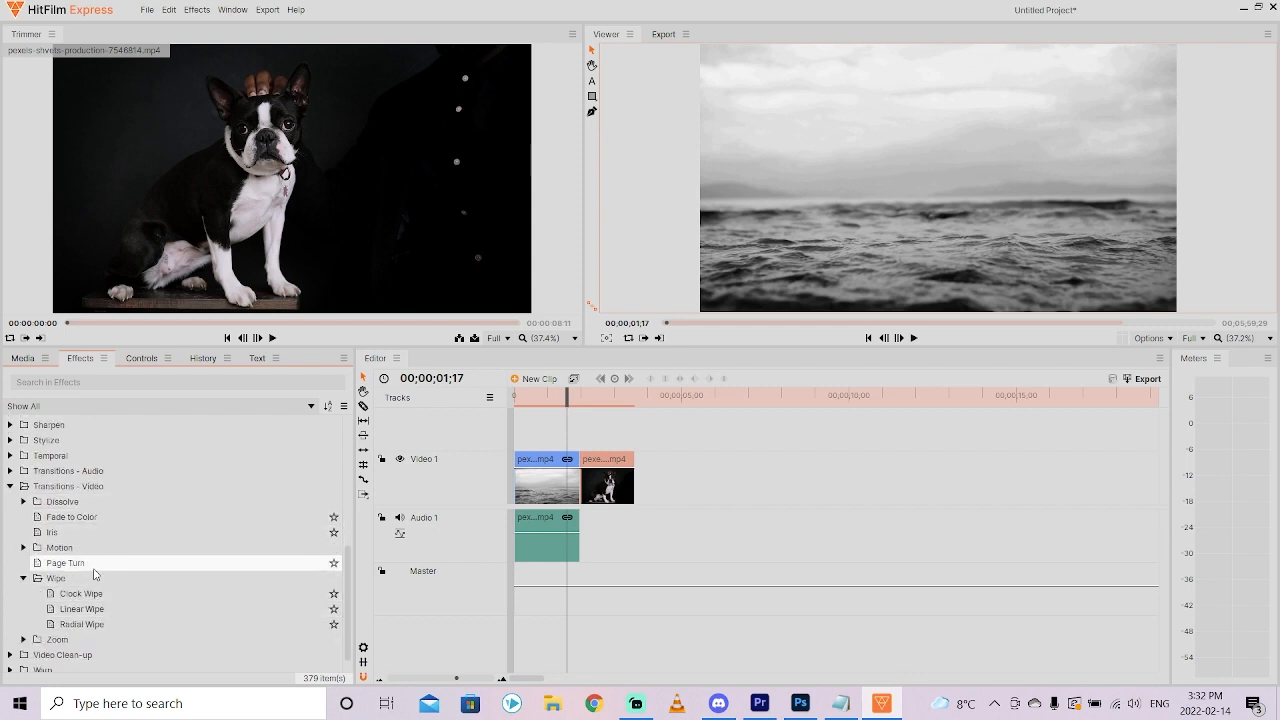
# Browse the video transitions to locate Linear Wipe among the Wipe options
pyautogui.scroll(-3)
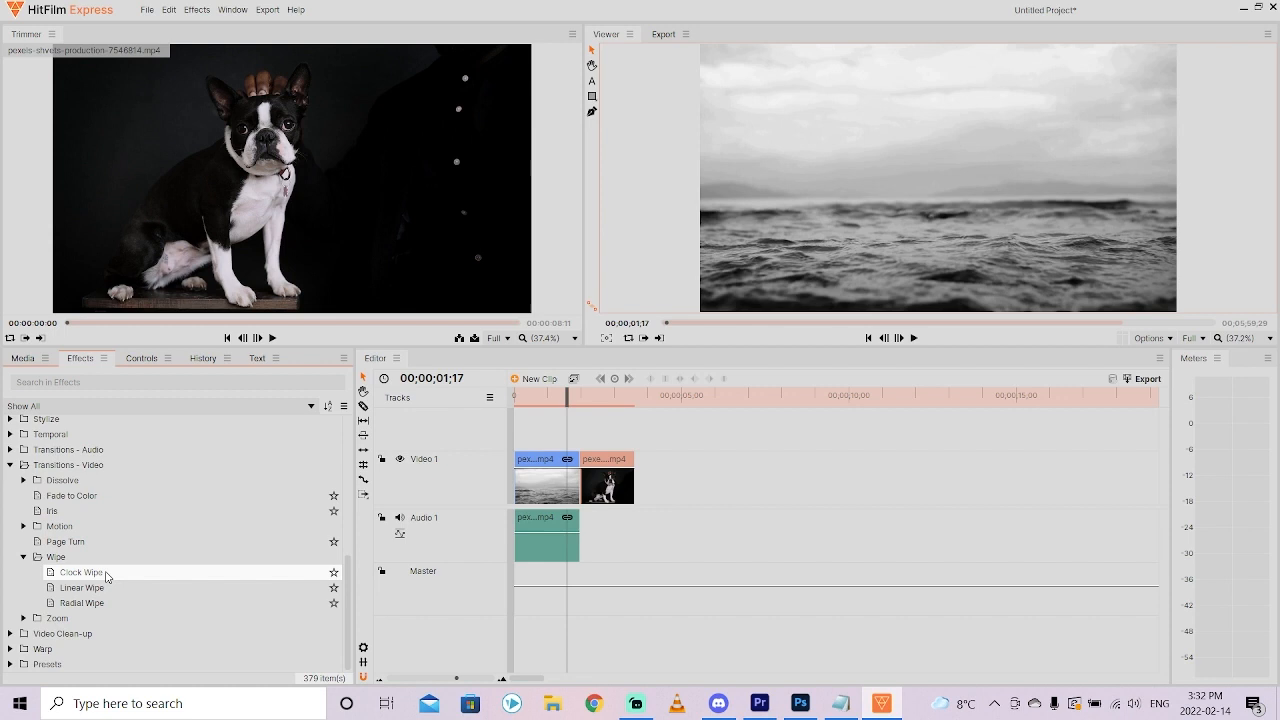
pyautogui.moveTo(84, 588)
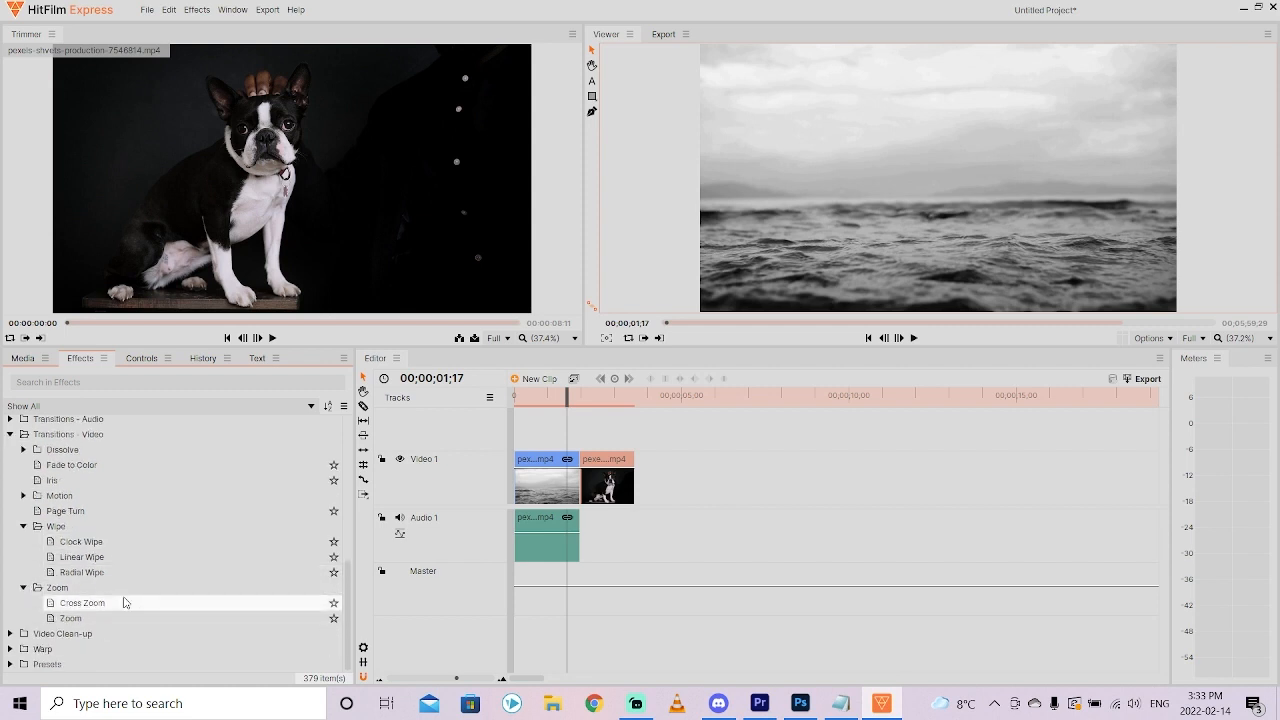
pyautogui.scroll(3)
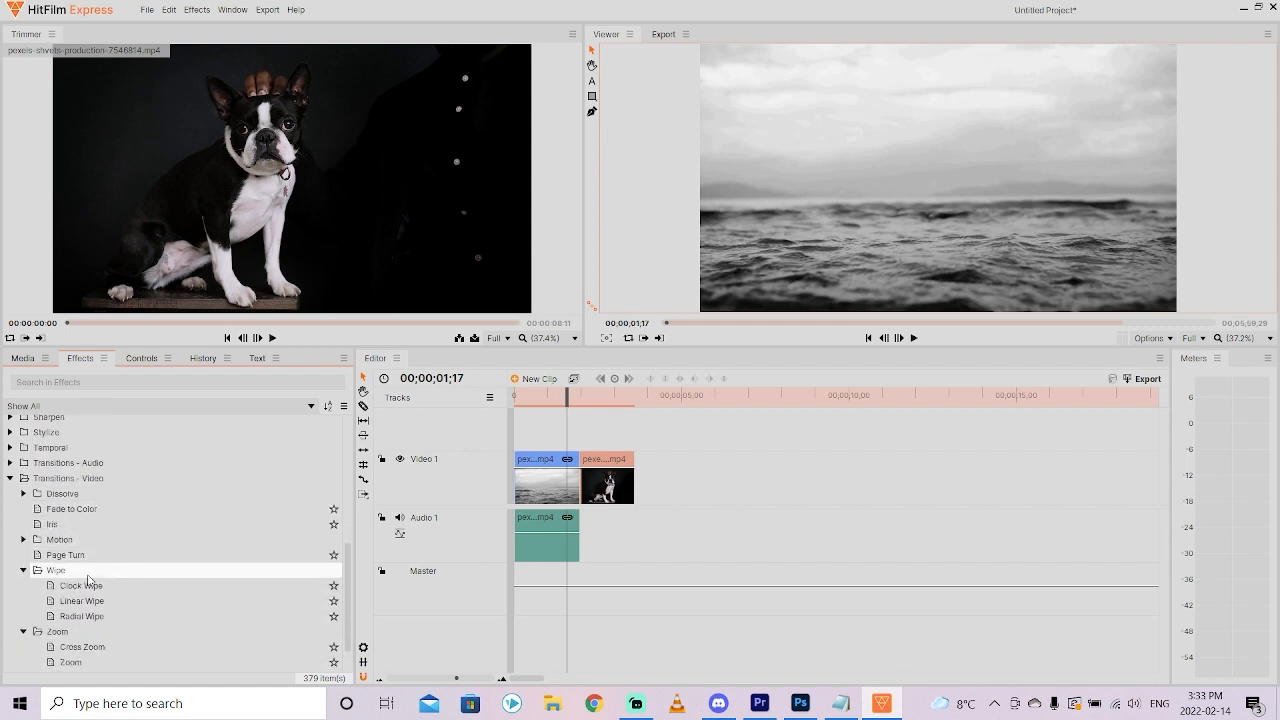
pyautogui.click(24, 540)
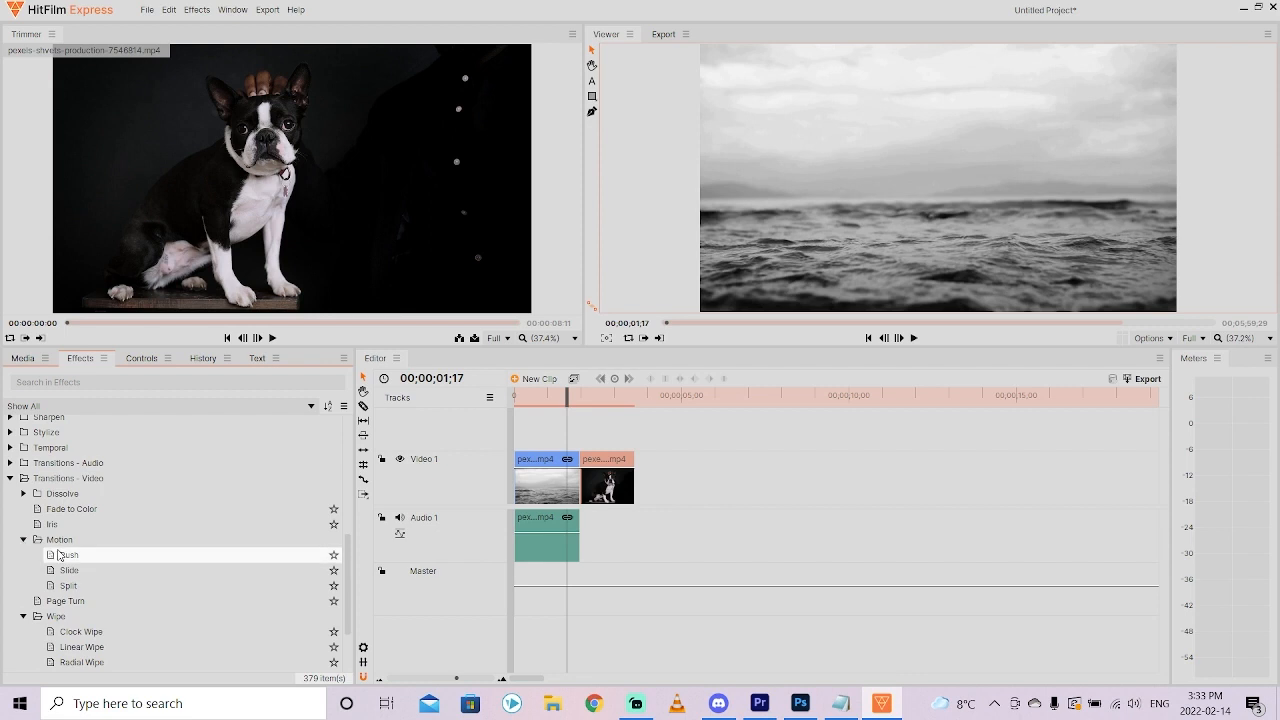
pyautogui.click(24, 540)
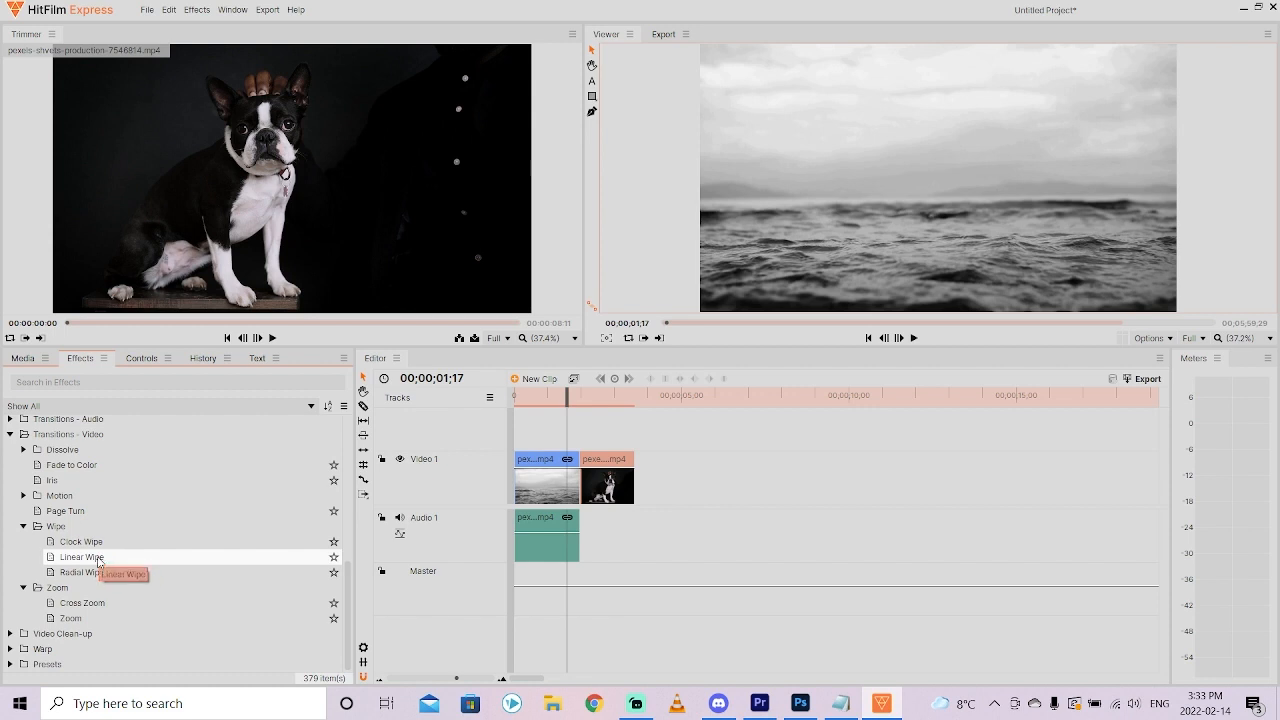
# Apply Linear Wipe to the cut between the clips and scrub through it to preview
pyautogui.click(80, 556)
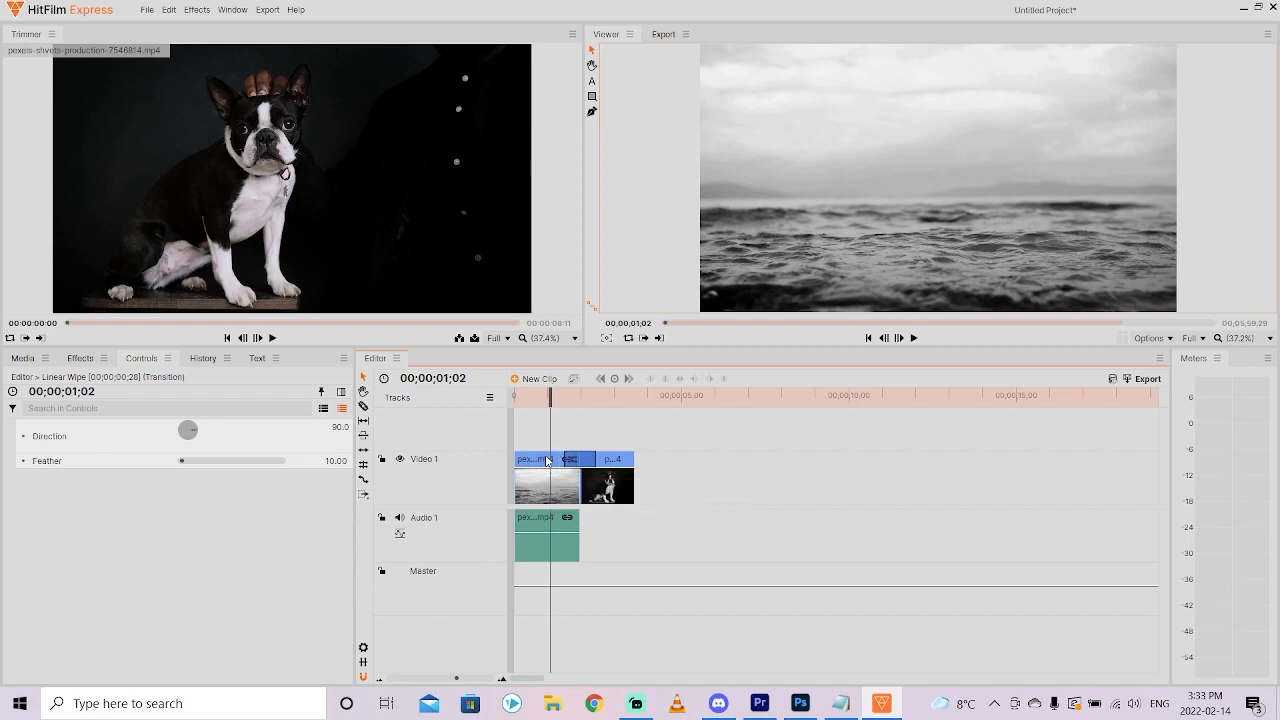
pyautogui.moveTo(548, 398); pyautogui.dragTo(592, 398)
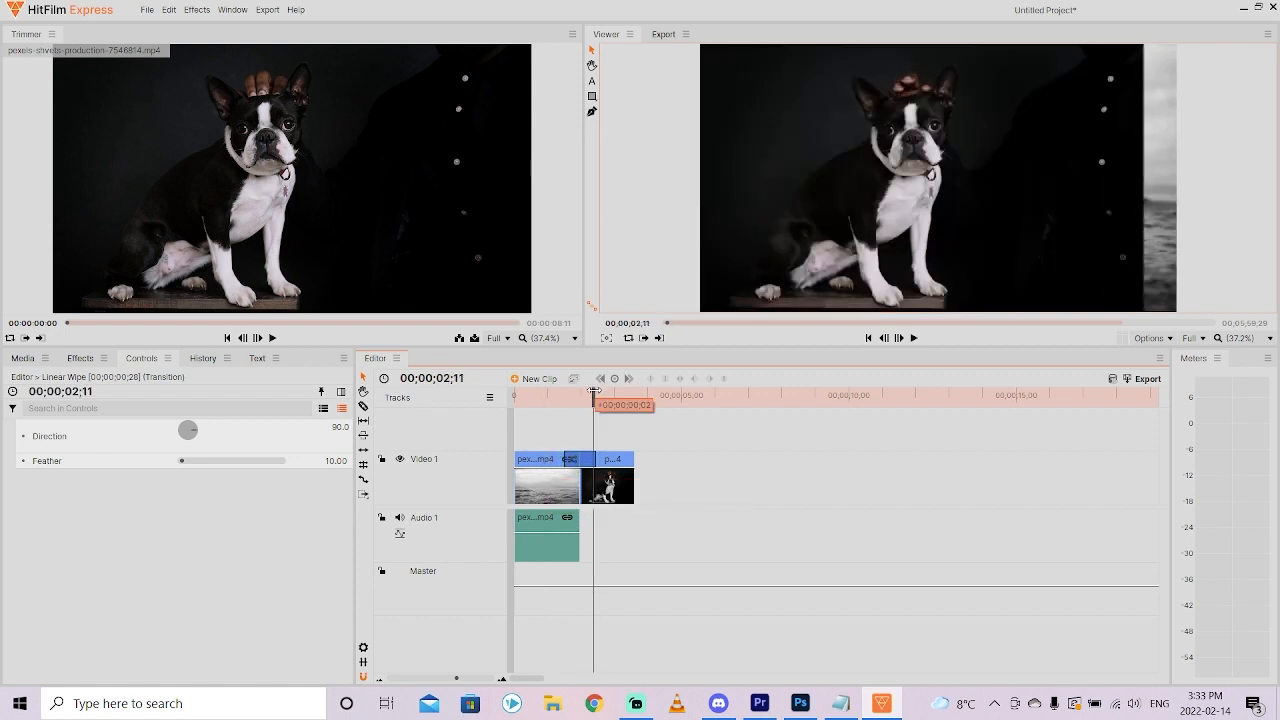
pyautogui.click(548, 398)
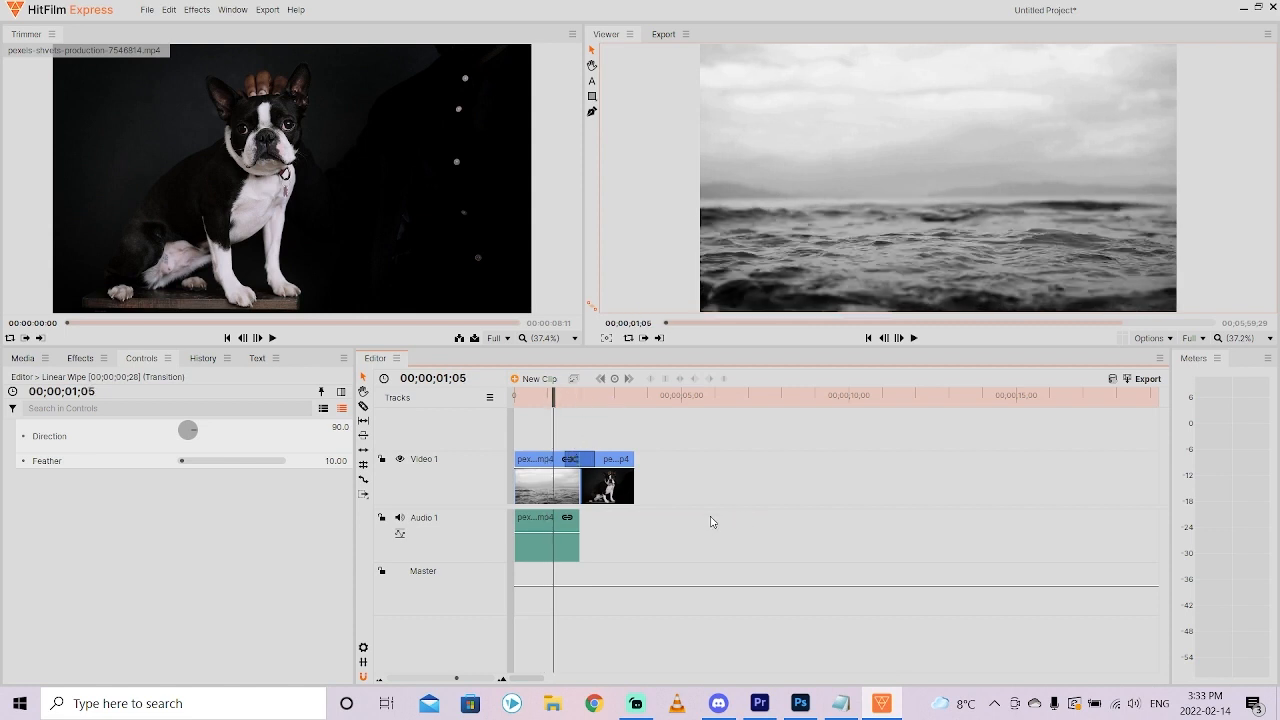
# Play the sequence through the wipe to the end of the clips
pyautogui.click(896, 336)
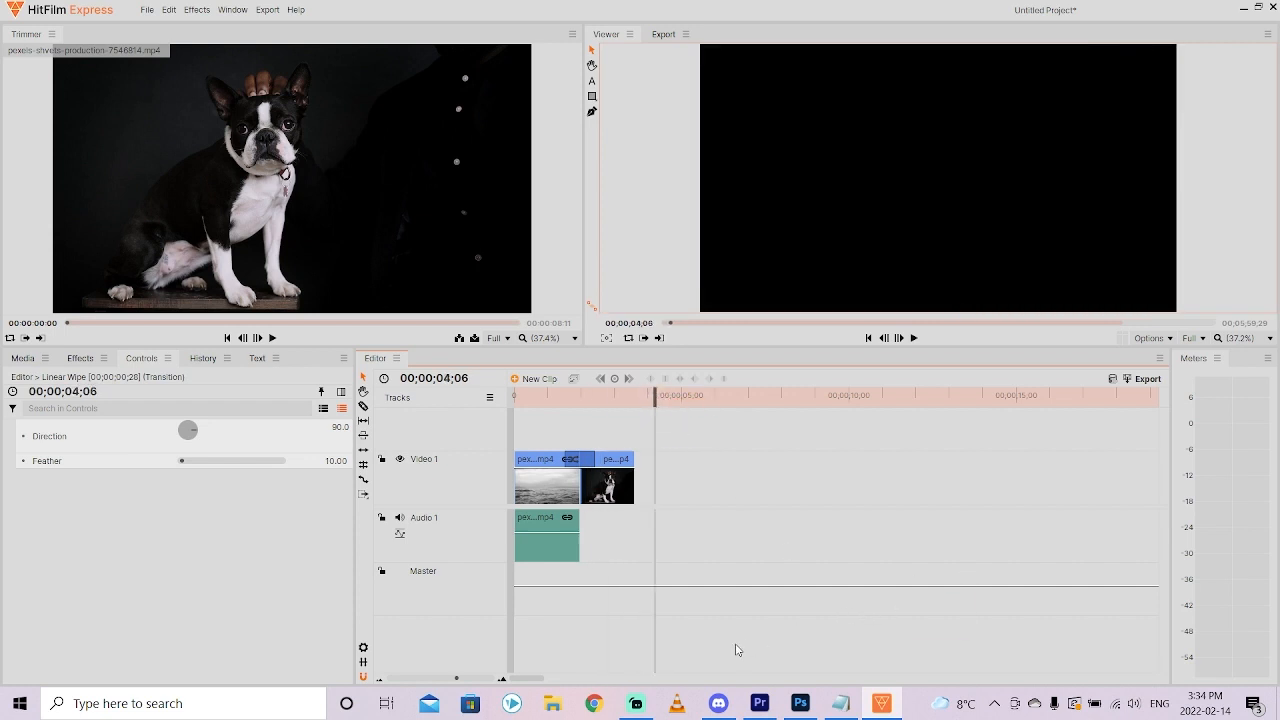
pyautogui.moveTo(724, 654)
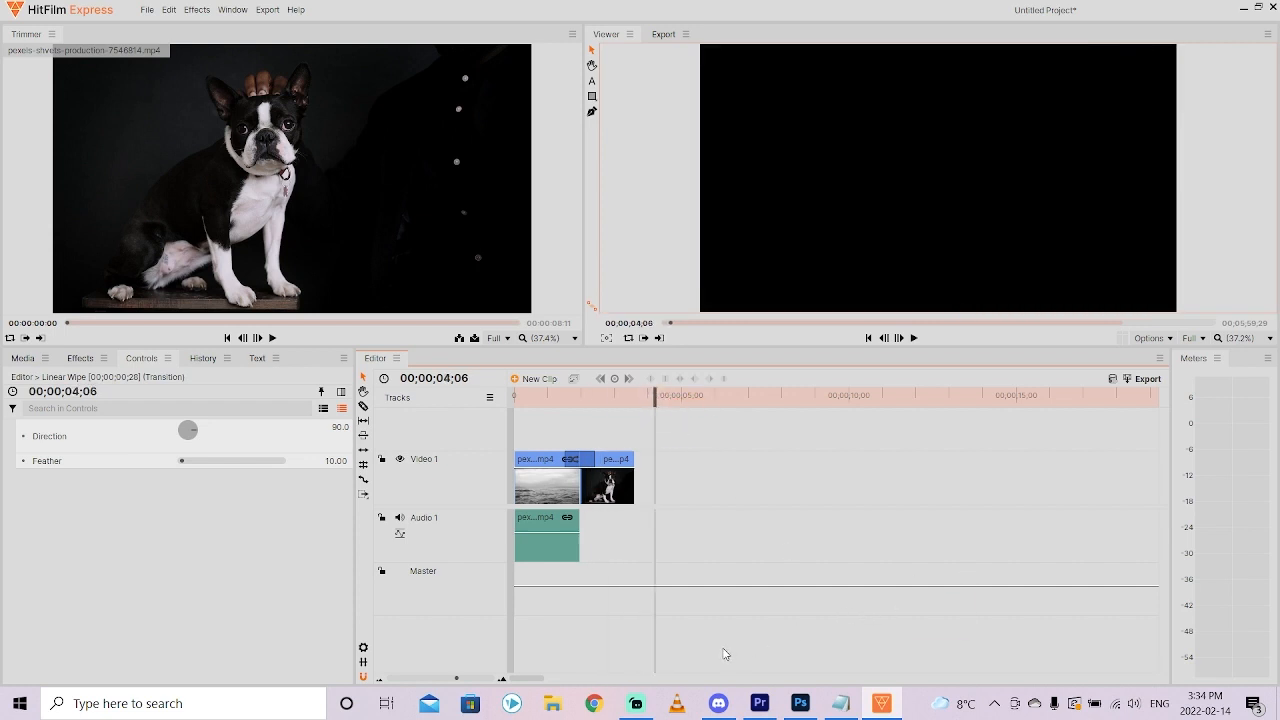